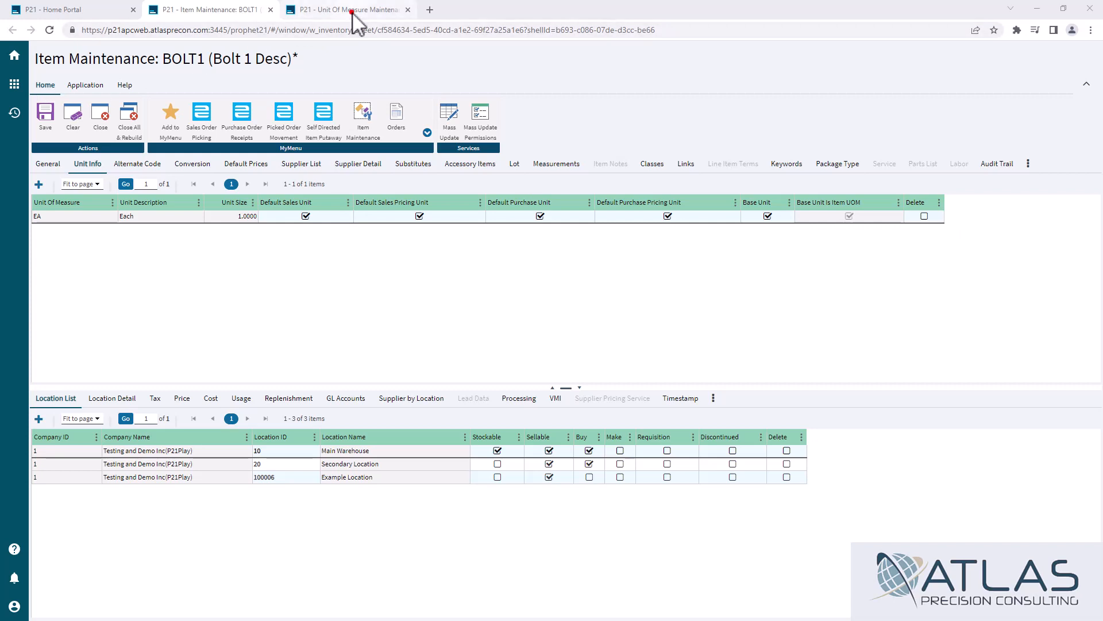
- Review the CASE1000 unit record, 'Case of a 1000', in Unit Of Measure Maintenance
click(356, 9)
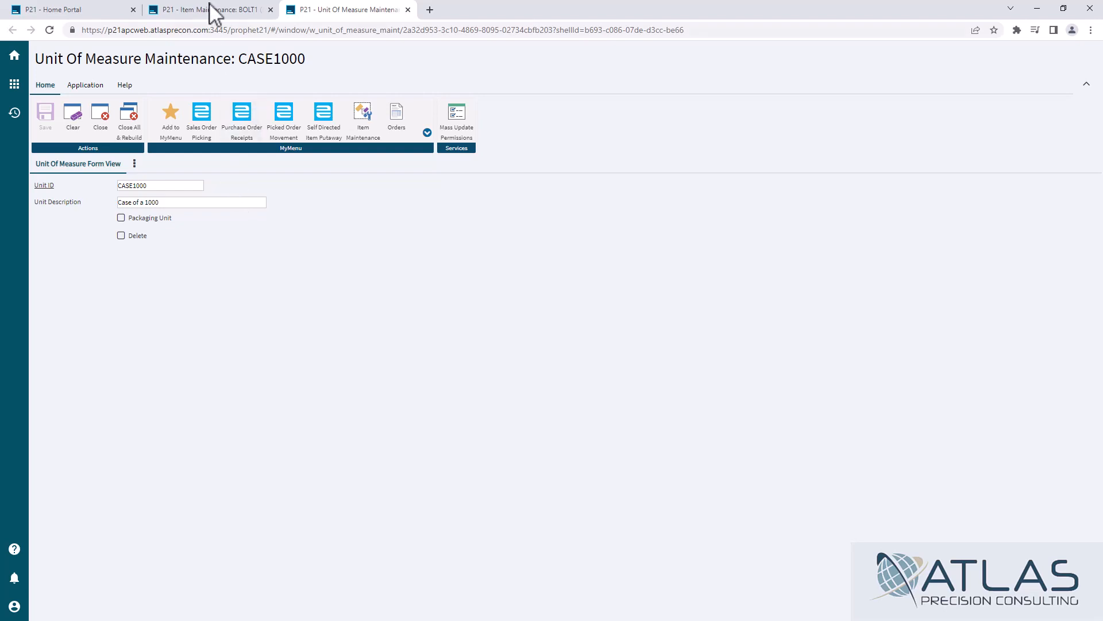
mouse_move(204, 11)
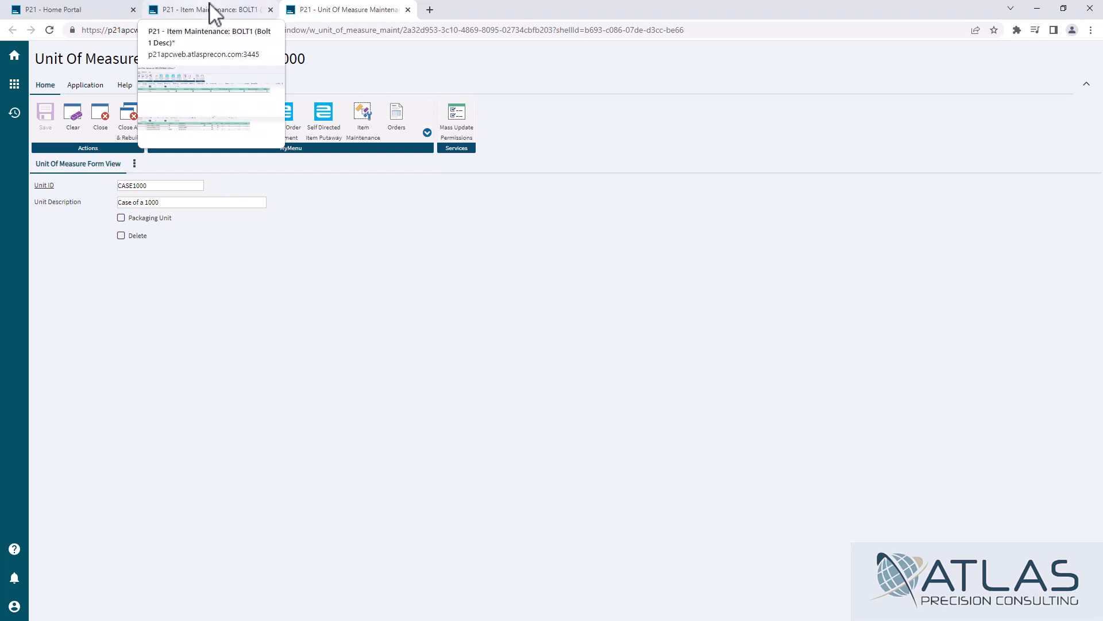
- Attempt to delete BOLT1's EA unit, get rejected on save for missing default units, and undo the deletion mark
click(179, 9)
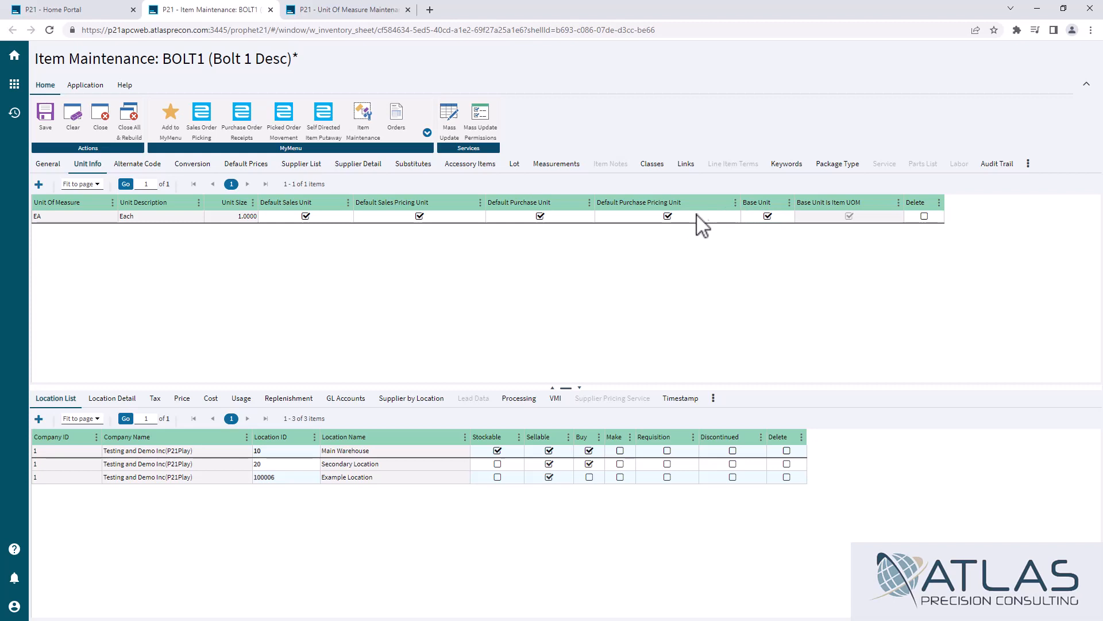
mouse_move(672, 231)
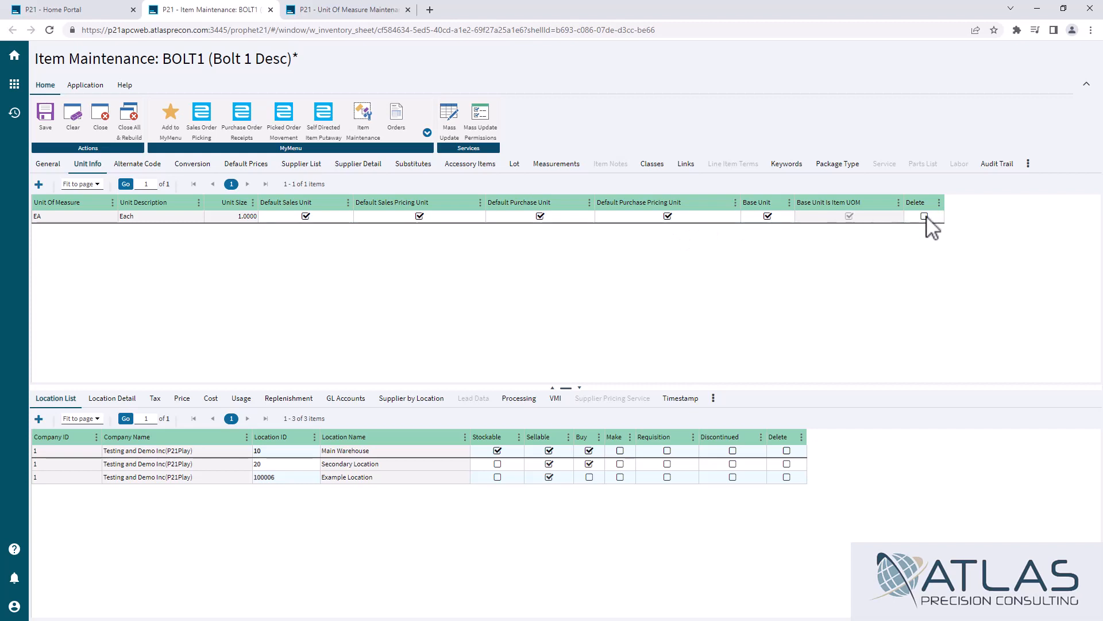
click(924, 216)
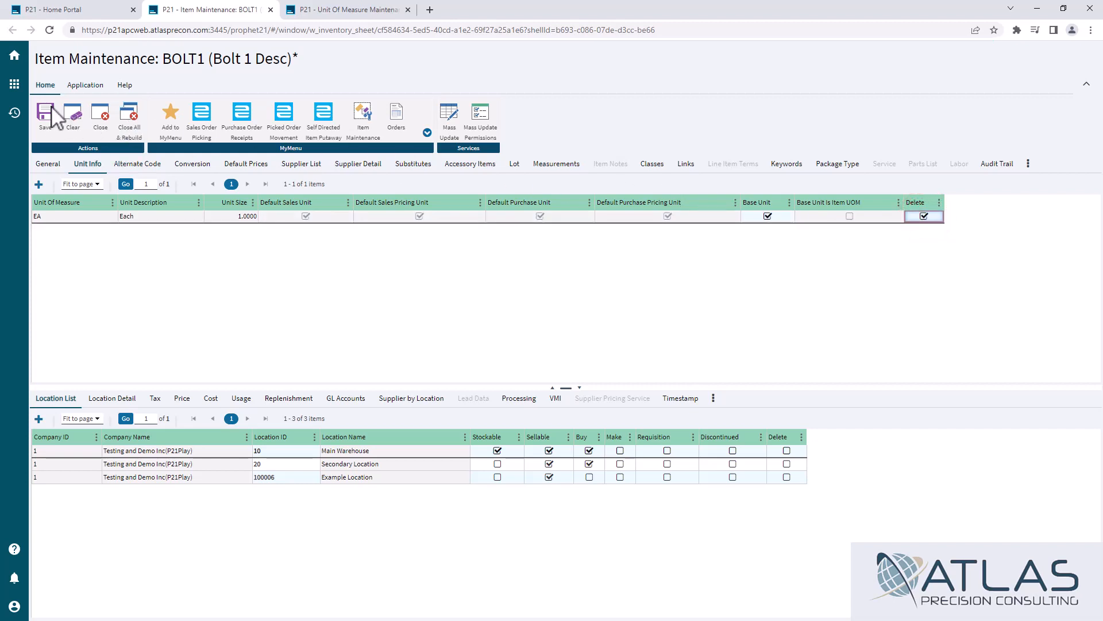
click(44, 112)
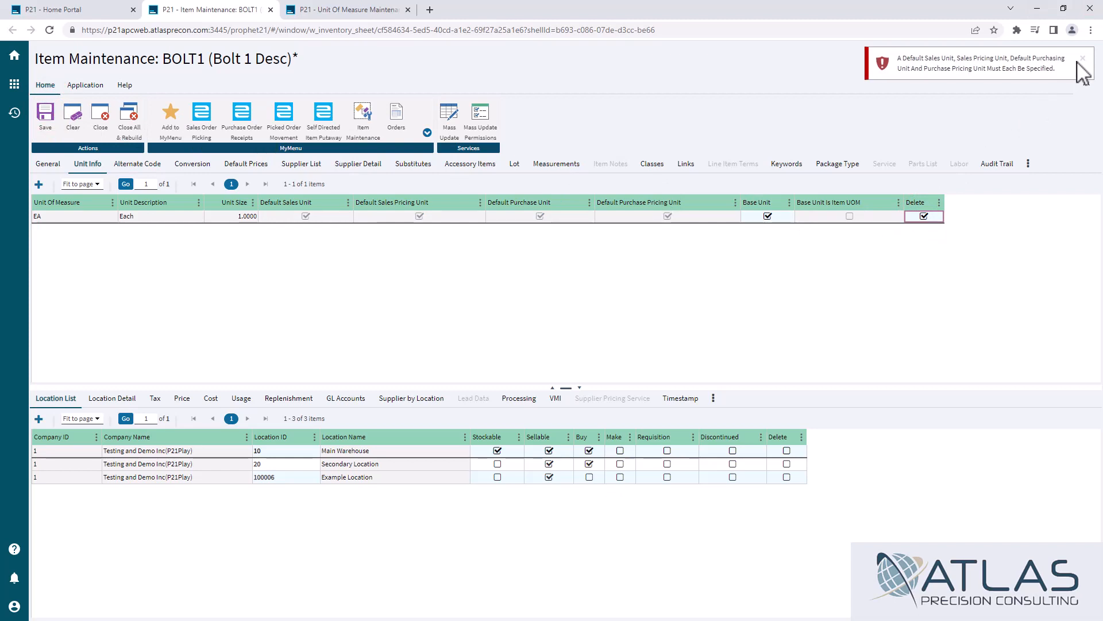
click(1086, 57)
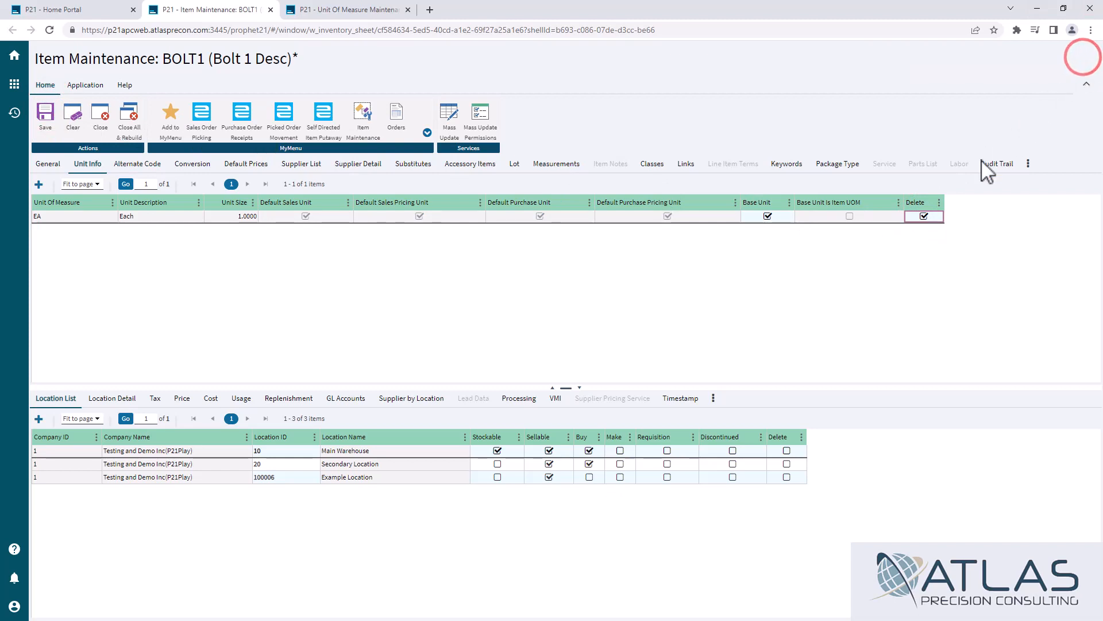
click(924, 216)
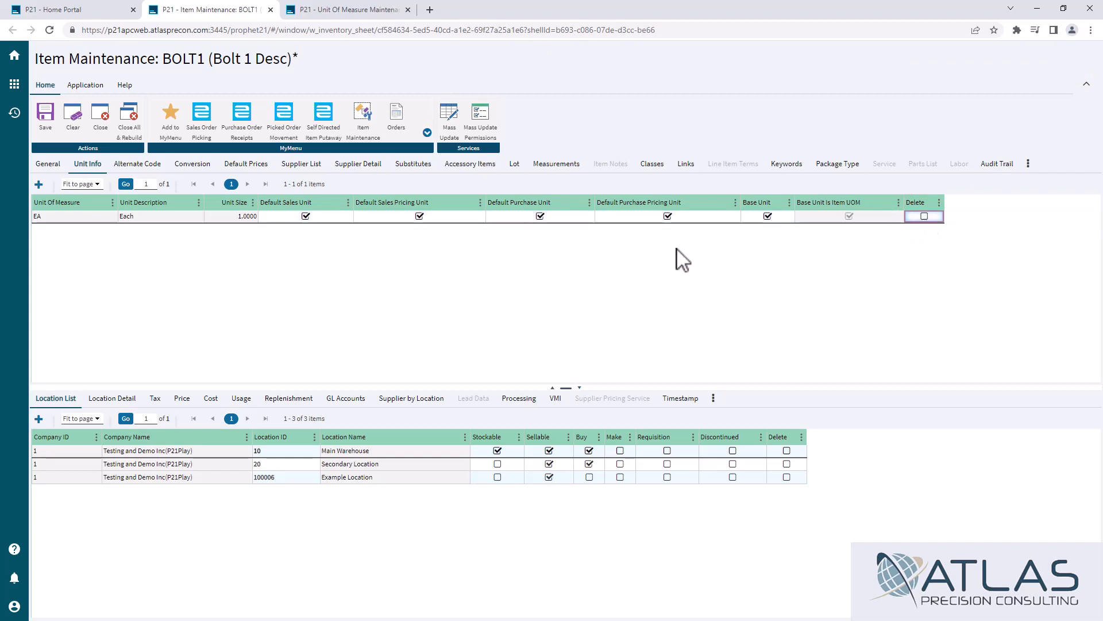
mouse_move(470, 283)
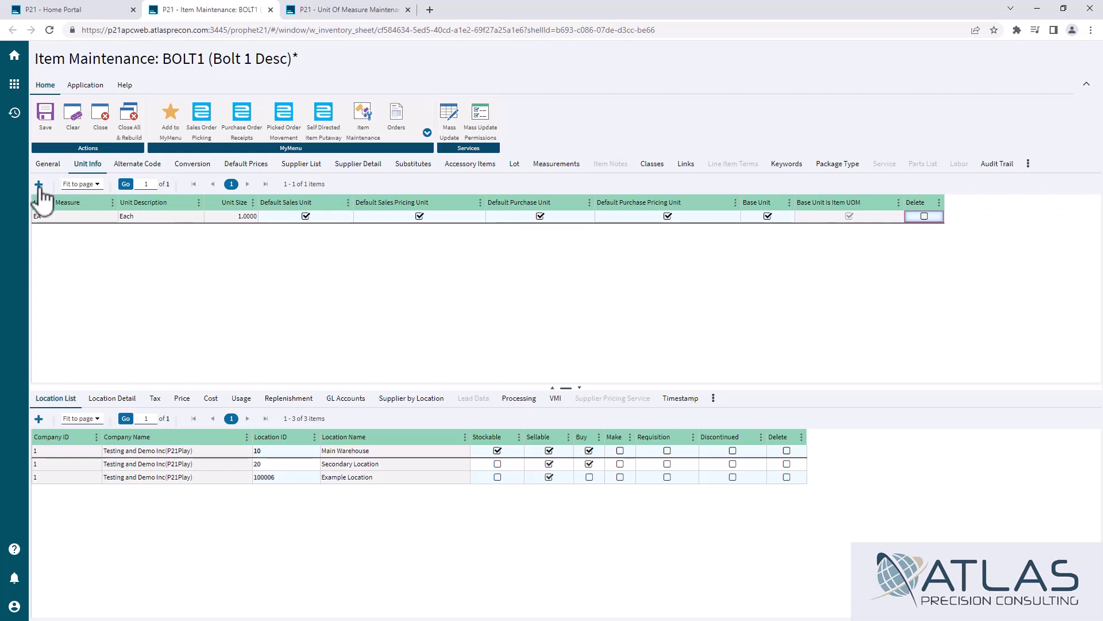
- Add a second unit row to BOLT1 and select CASE1000 (Case of a 1000) from the lookup
click(39, 184)
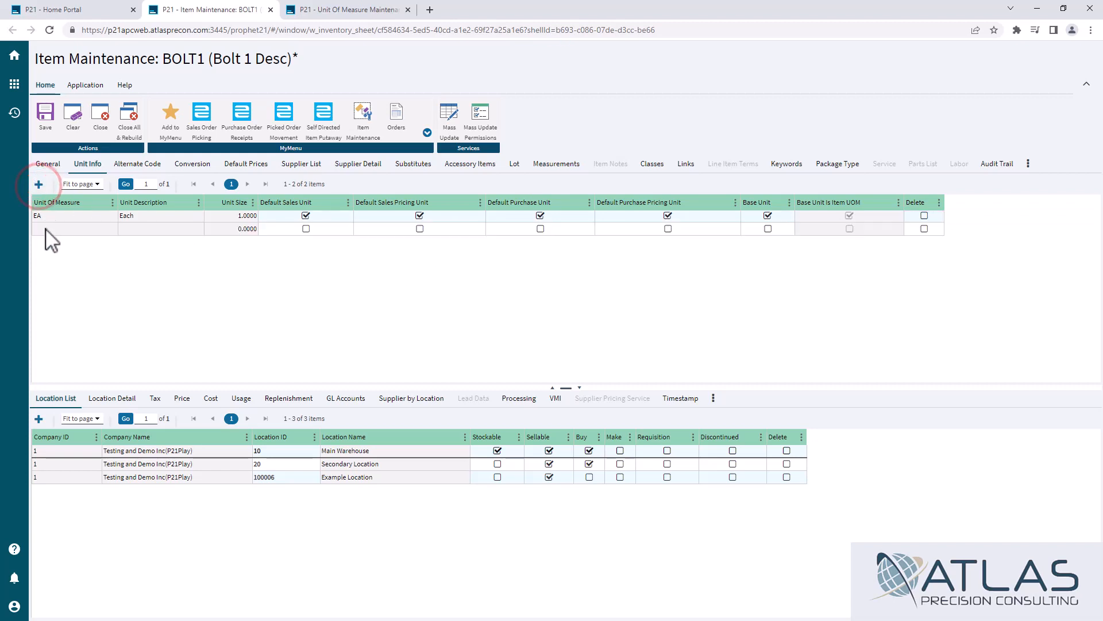
click(57, 229)
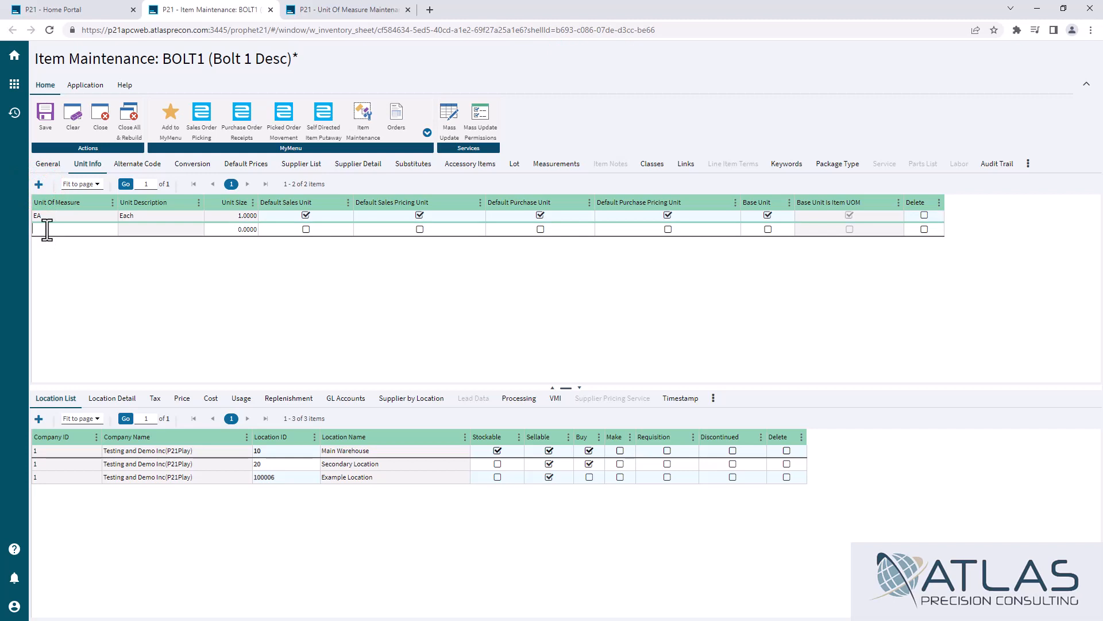
text(CAS100)
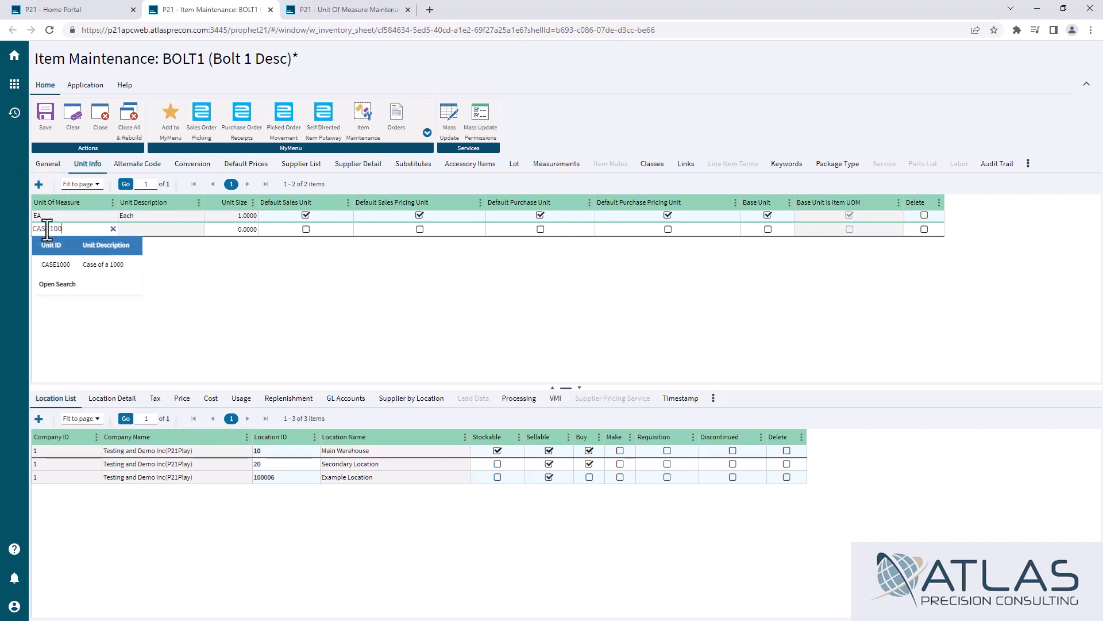
click(55, 264)
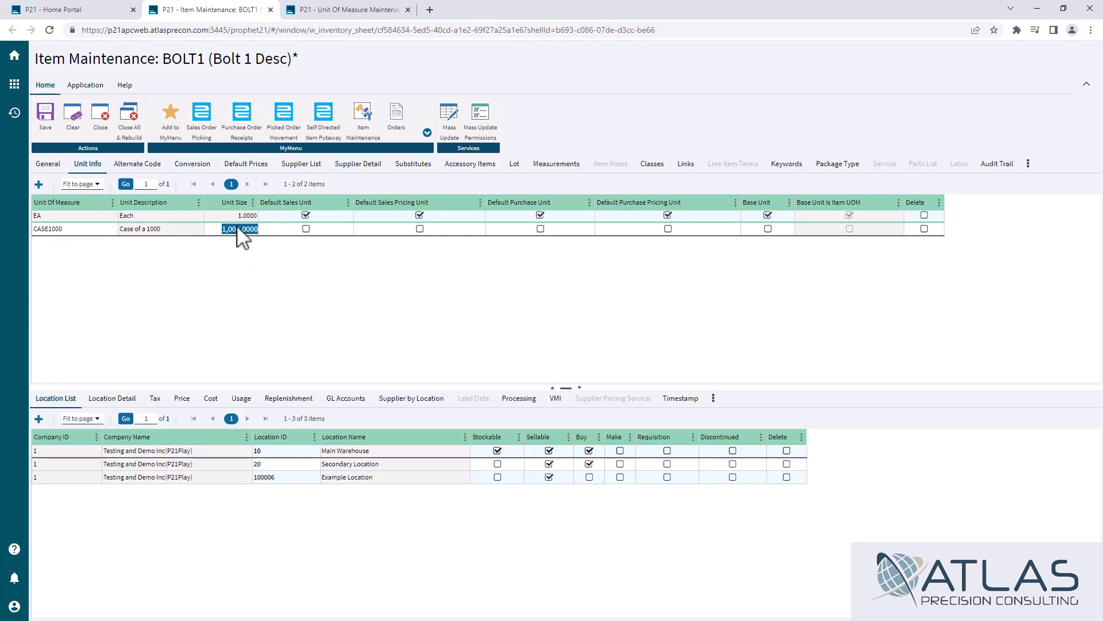
- Commit CASE1000's unit size of 1,000 and make it BOLT1's default purchase unit
click(540, 229)
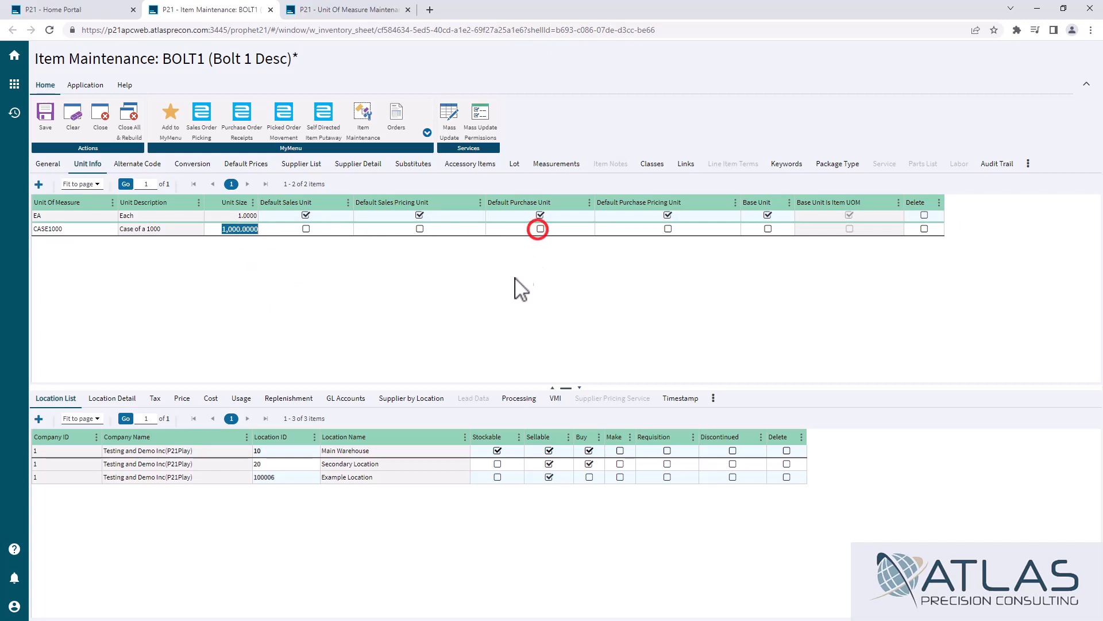
click(540, 228)
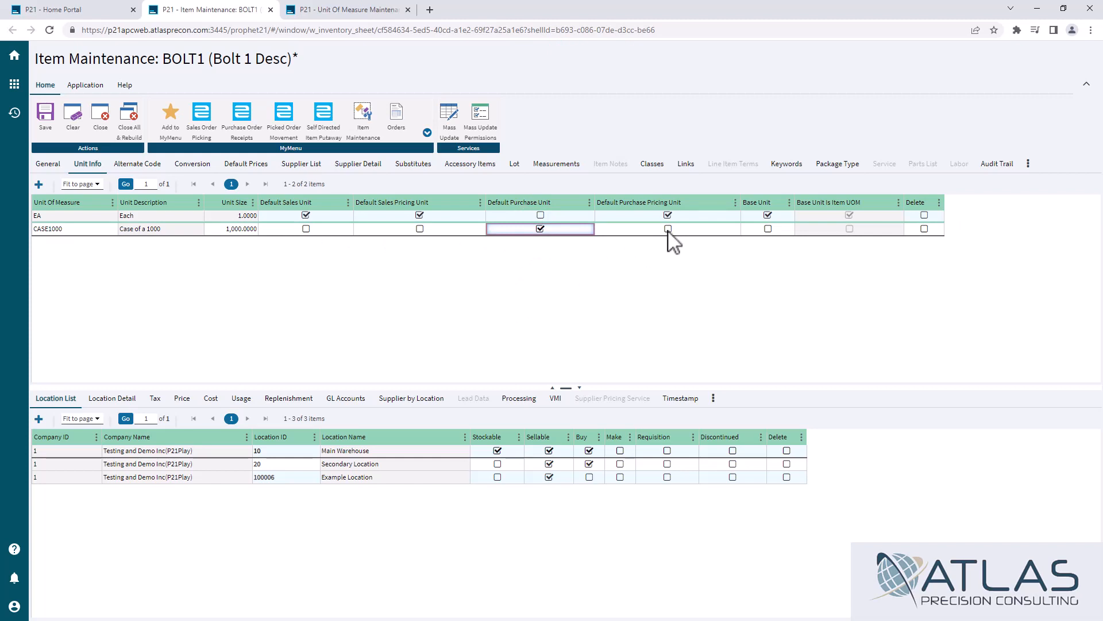
click(668, 229)
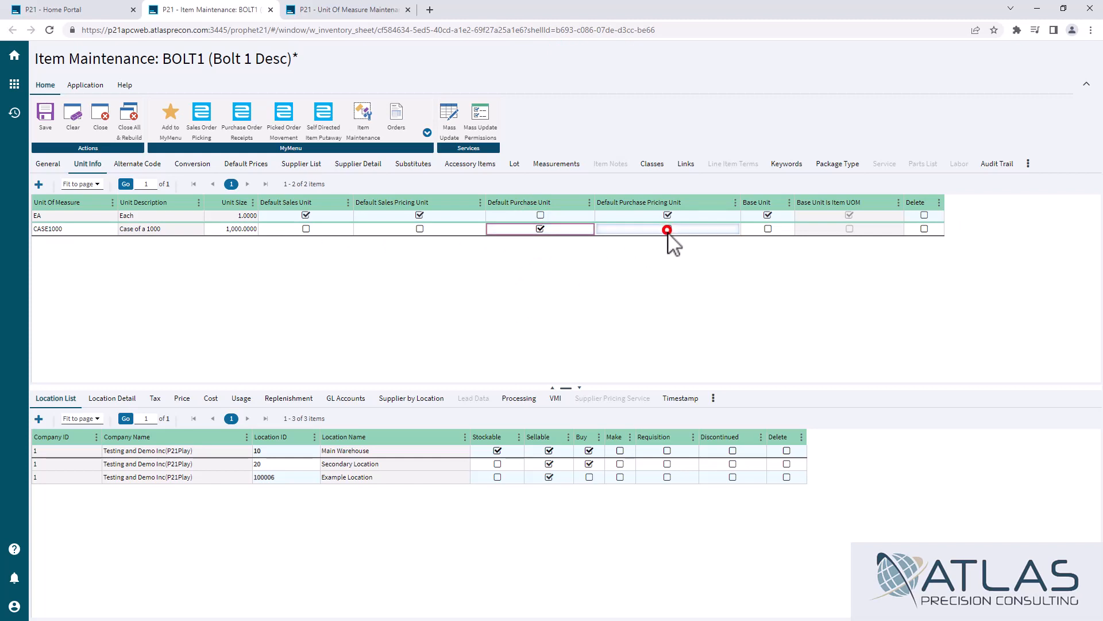
click(668, 229)
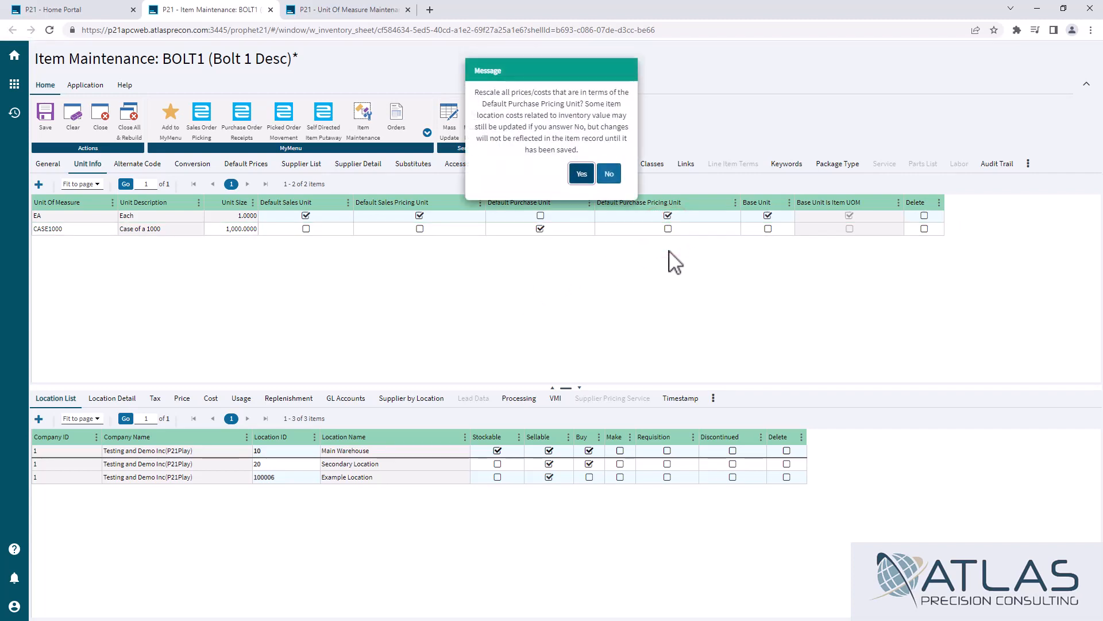
mouse_move(627, 193)
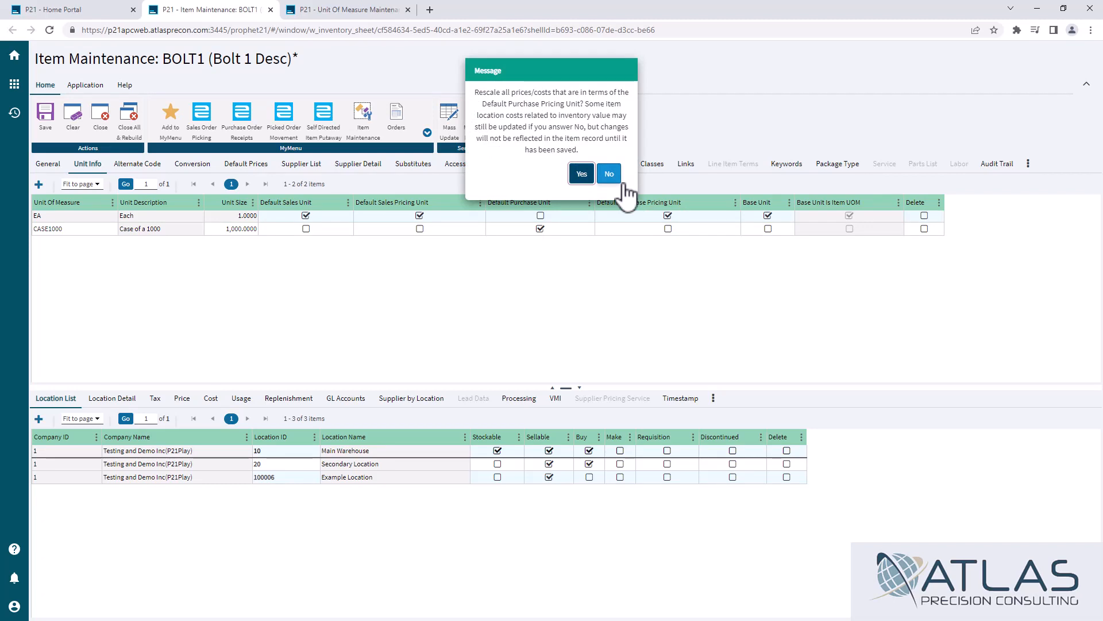
- Try CASE1000 as default purchase pricing unit but decline rescaling, leaving EA as the pricing unit
click(609, 173)
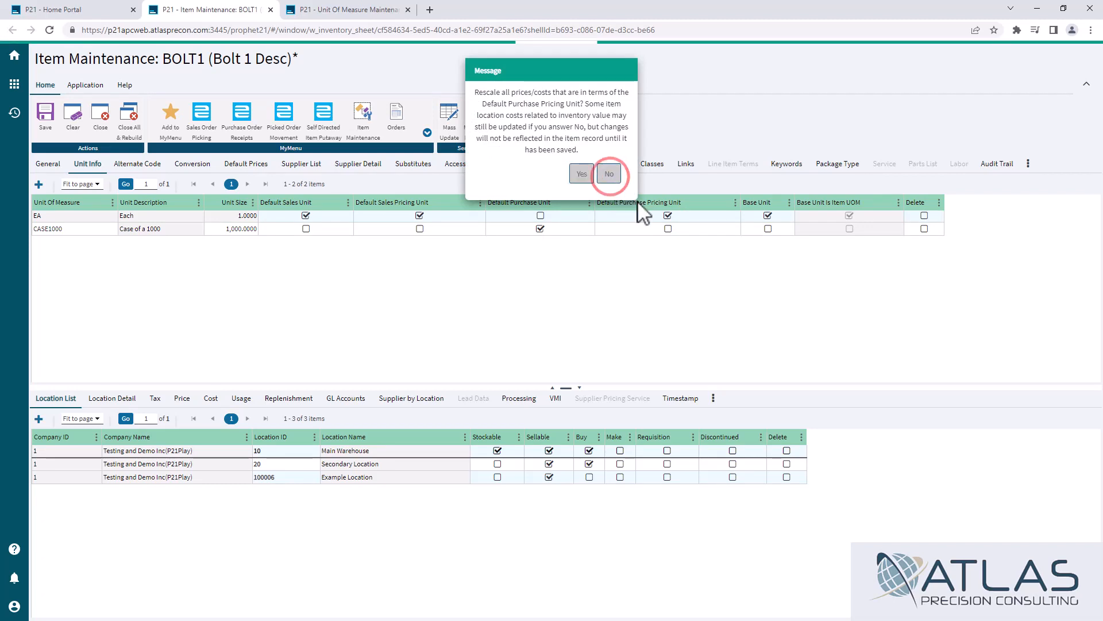
click(608, 174)
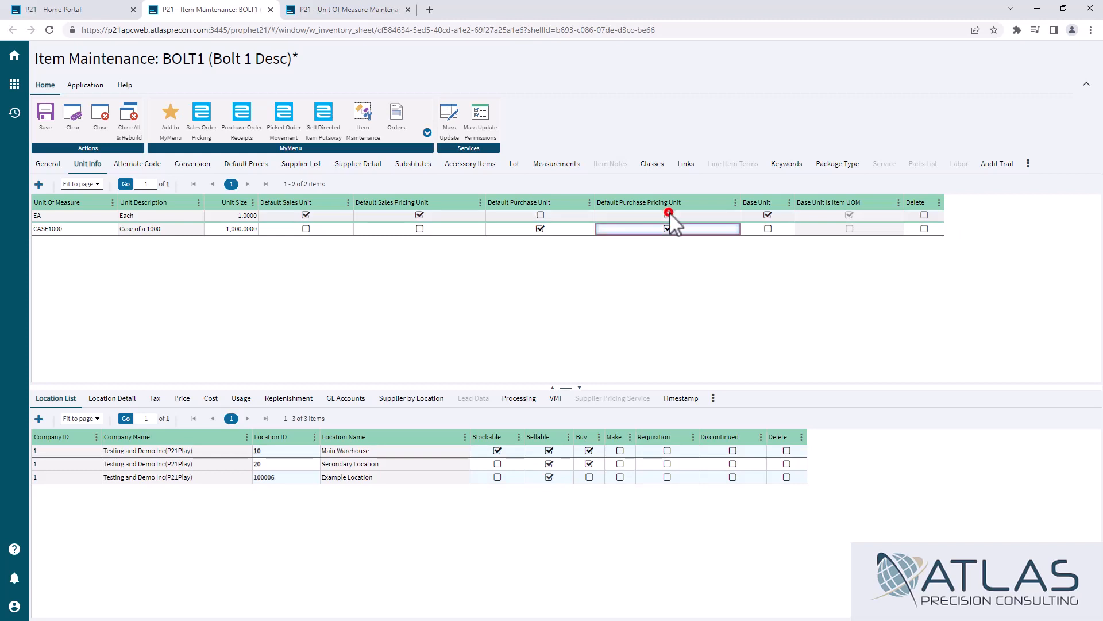
click(667, 229)
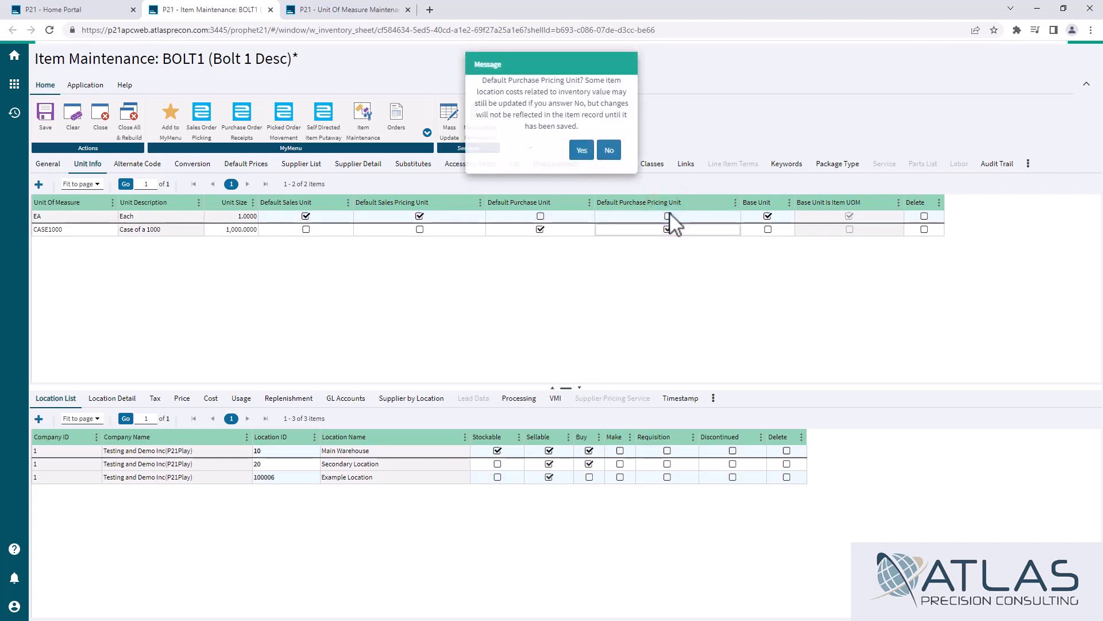
click(581, 149)
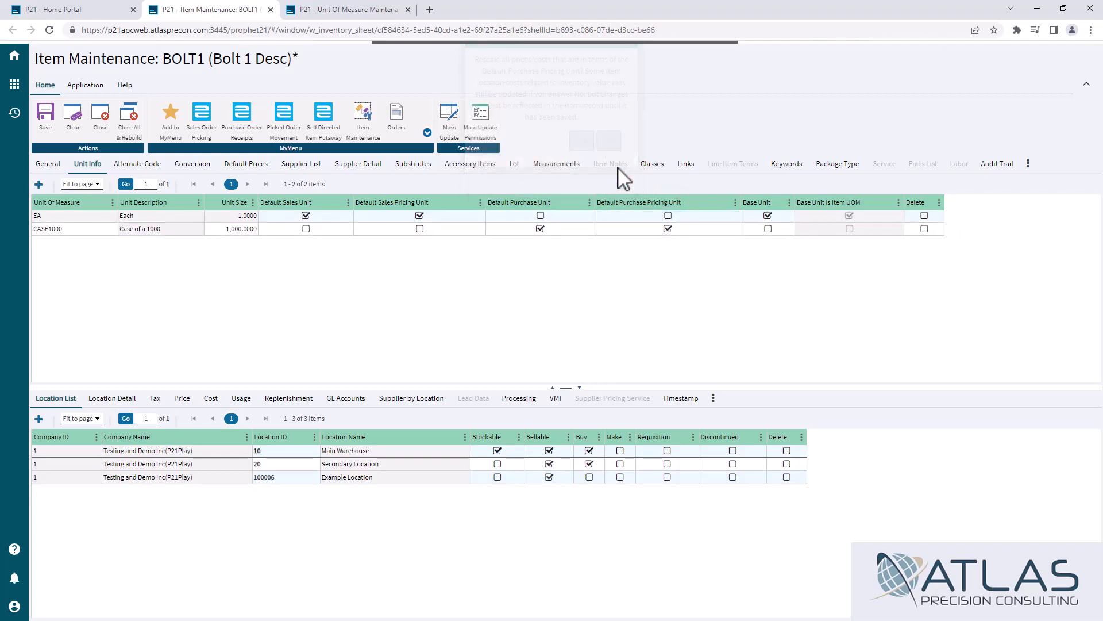
click(668, 216)
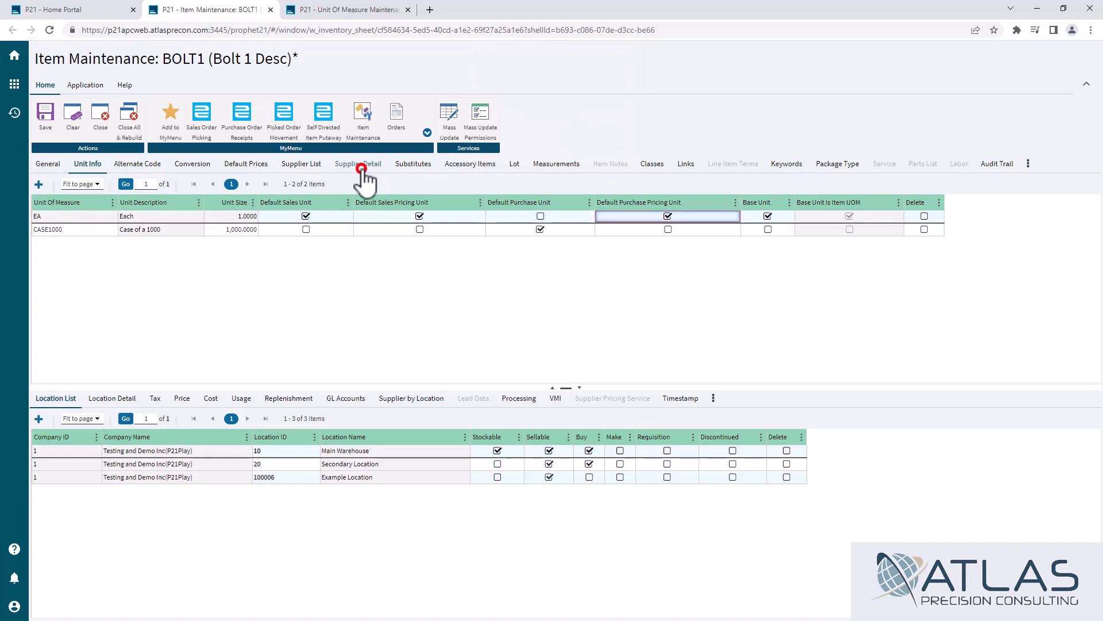
click(359, 164)
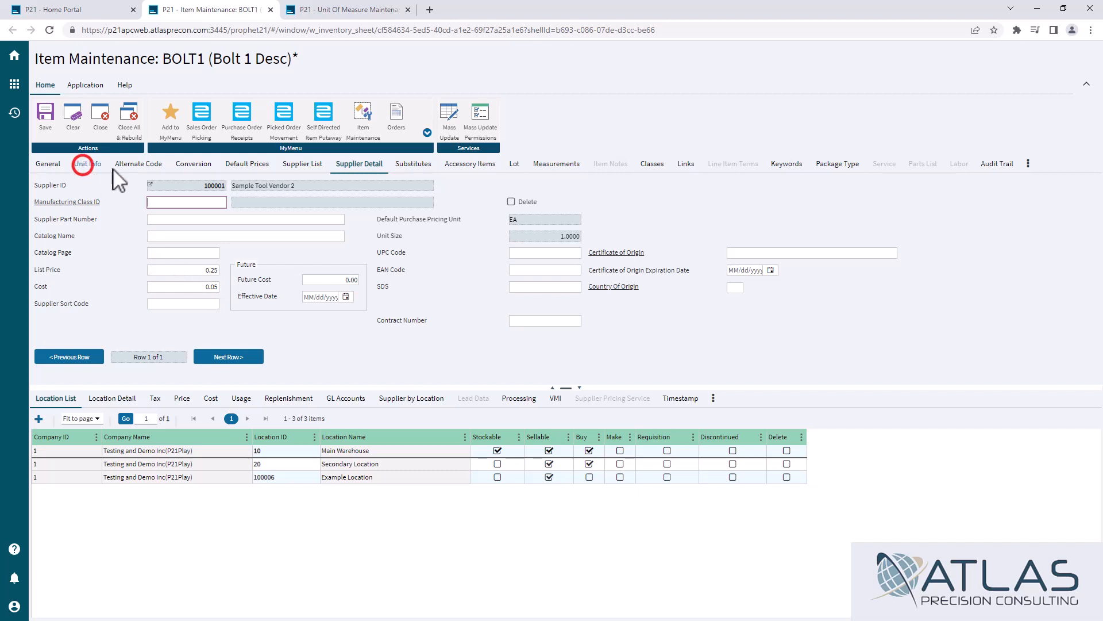
click(87, 164)
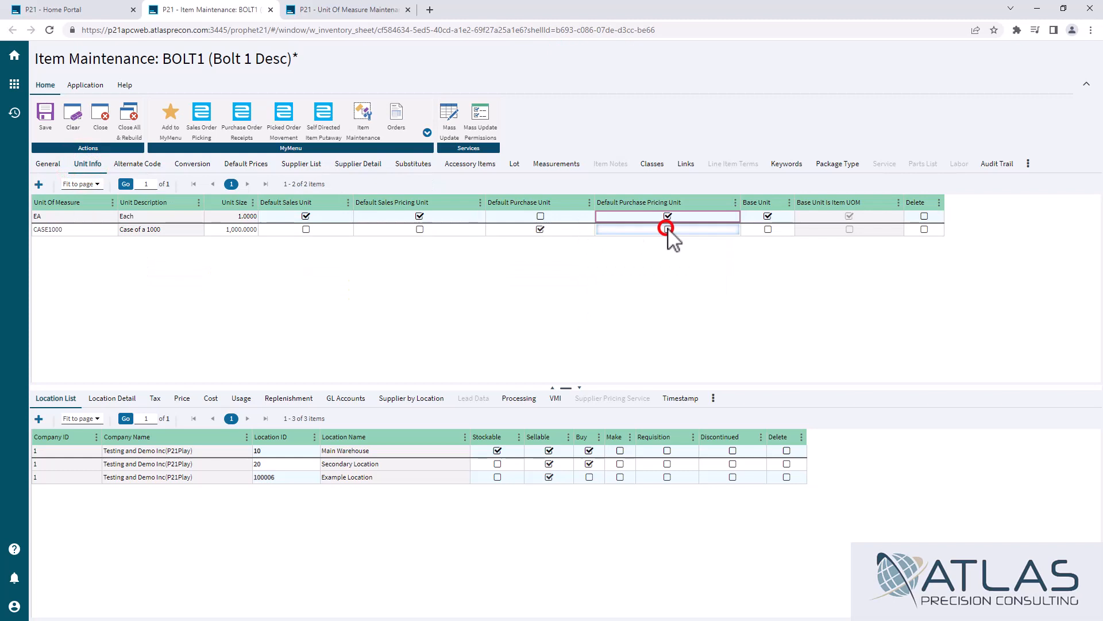
- Make CASE1000 the default purchase pricing unit with prices rescaled, and show BOLT1's supplier details
click(667, 228)
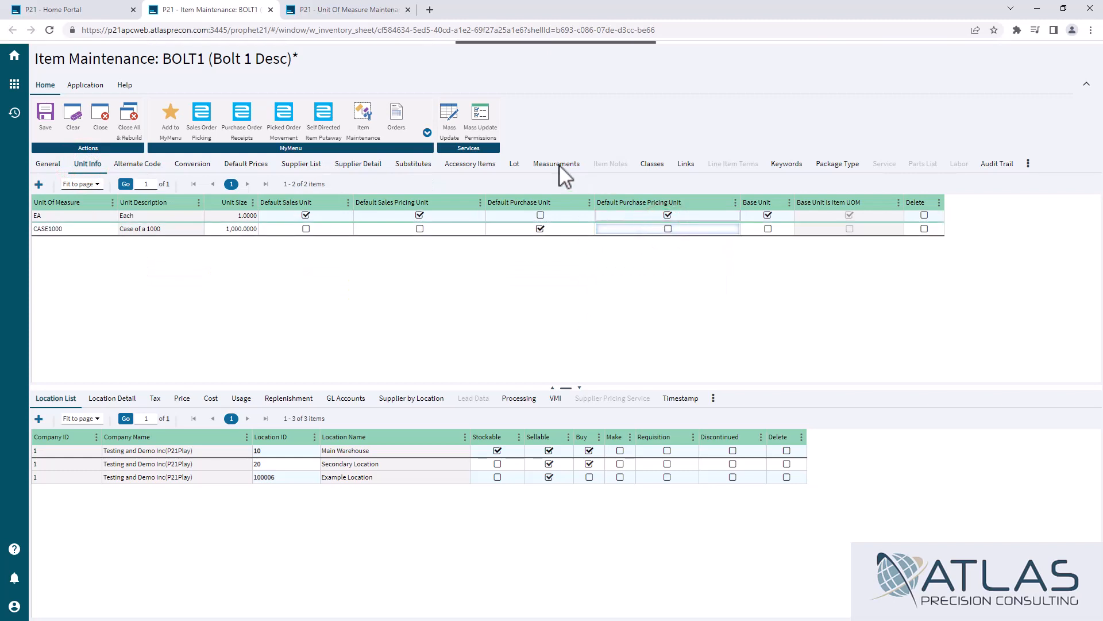
click(668, 229)
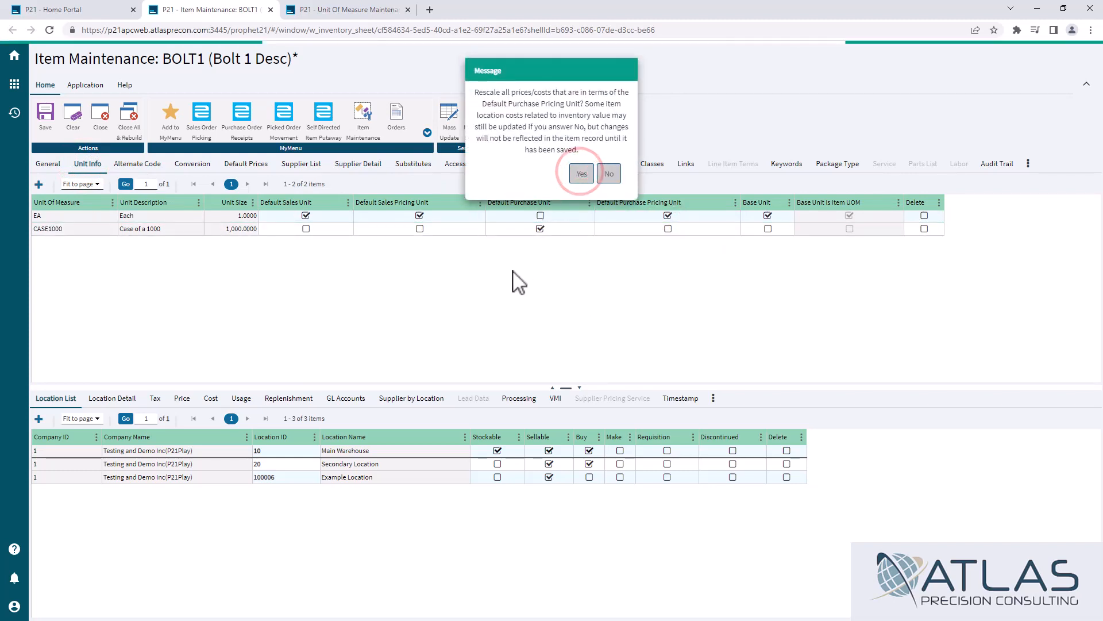
click(582, 173)
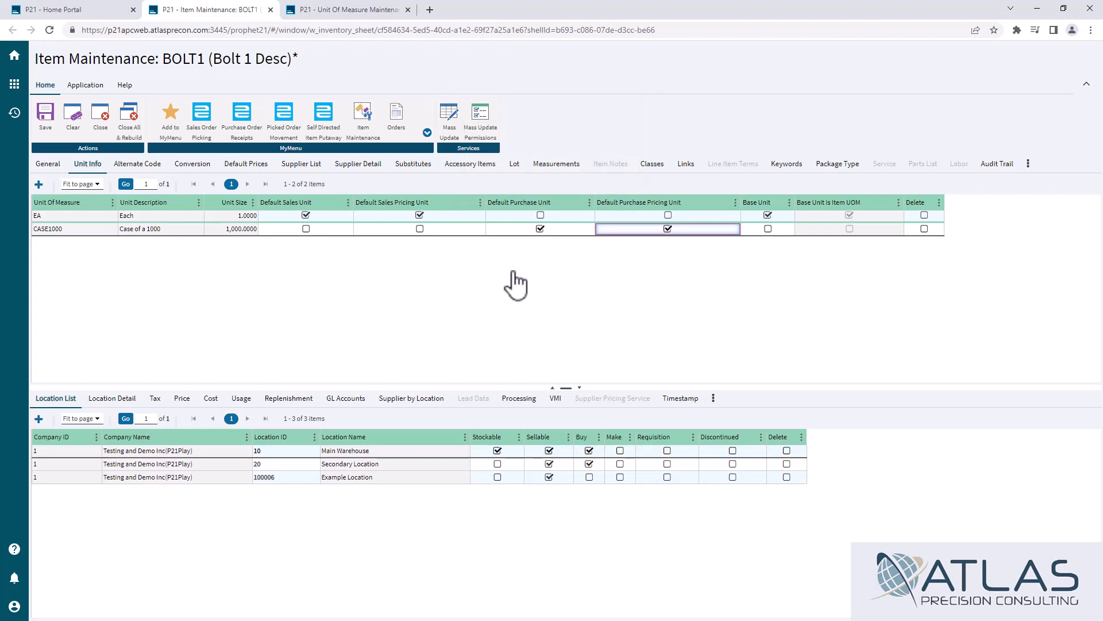
click(359, 164)
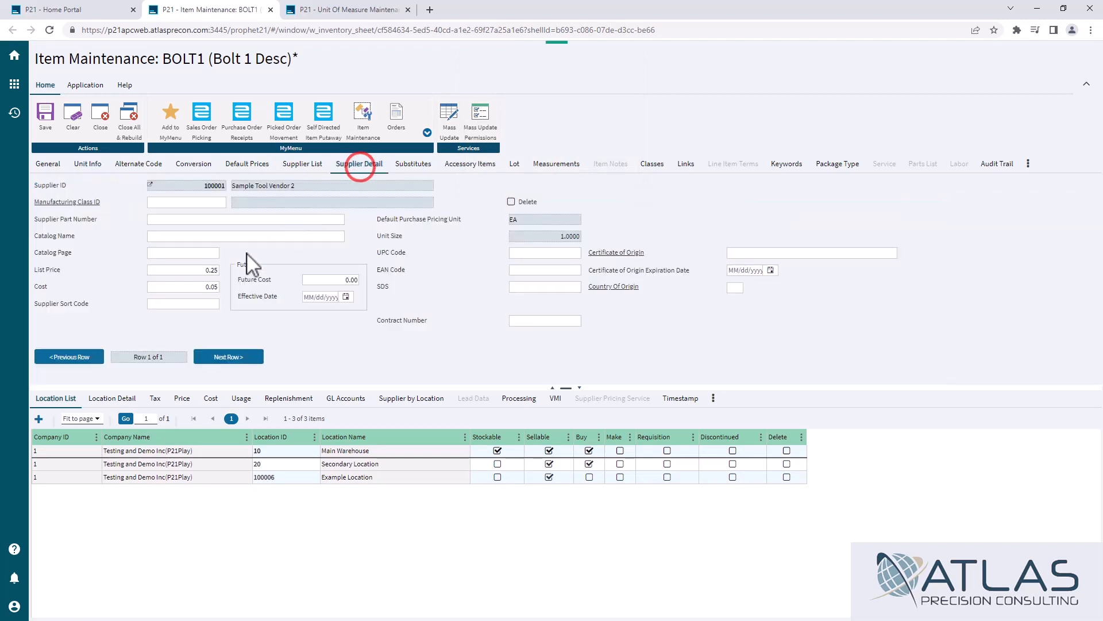